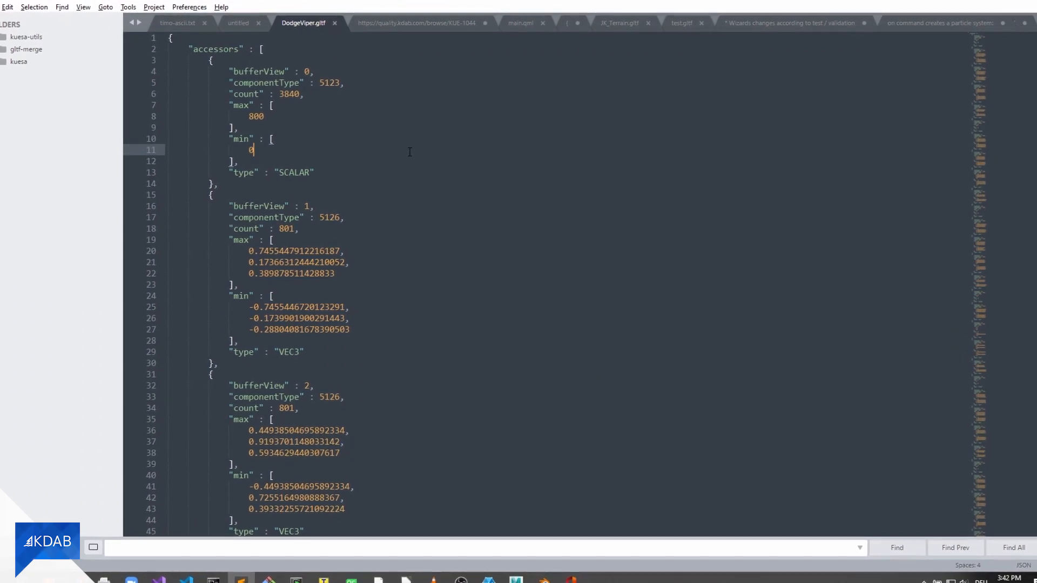
# Search the DodgeViper.gltf file for 'materials' to locate the materials section
pyautogui.write('materials')
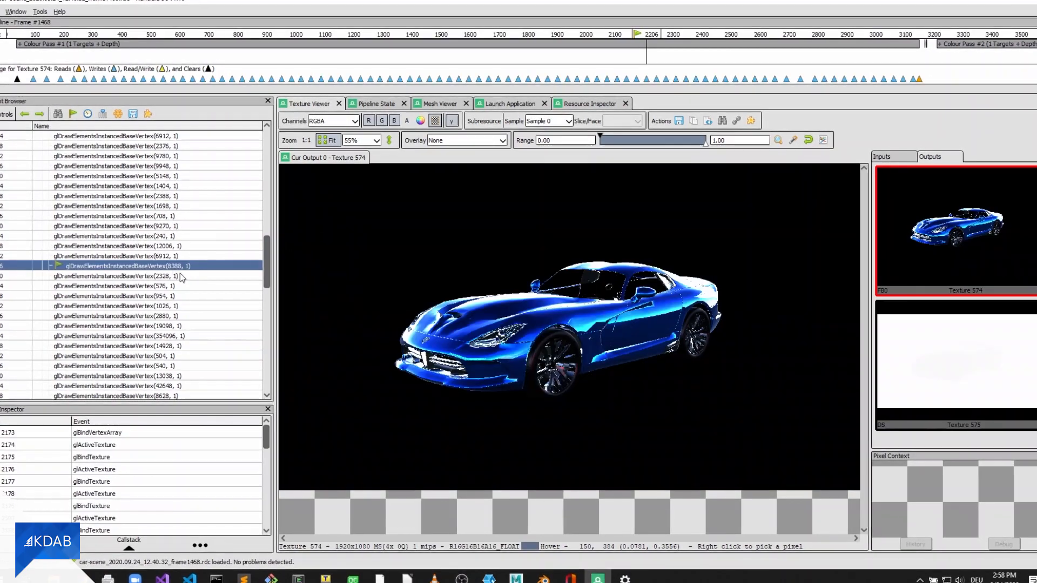
# Inspect Shader 598's glShaderSource string, then view the draw call's vertex data and orbit its mesh preview
pyautogui.click(591, 103)
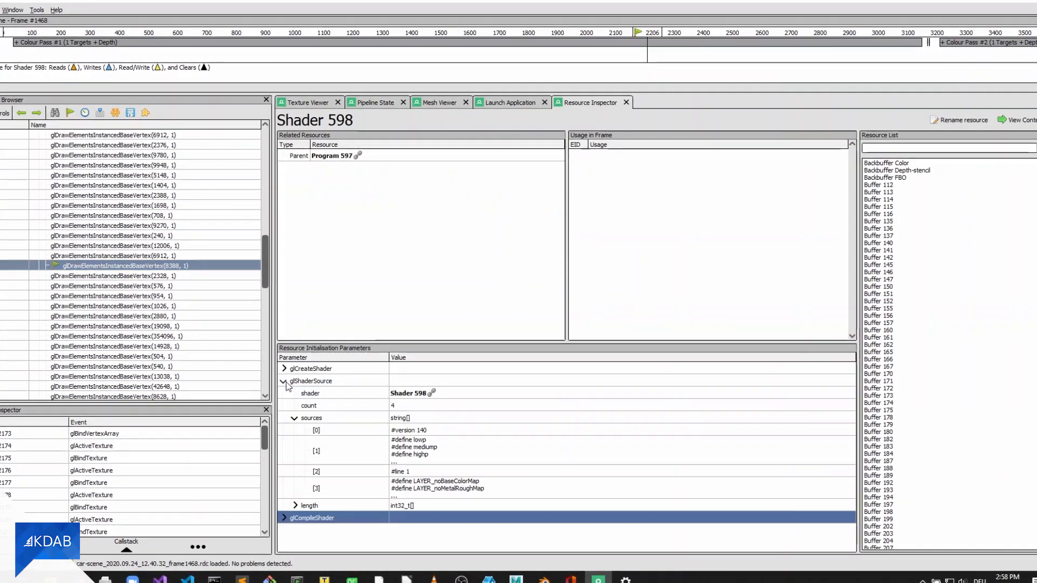
pyautogui.click(409, 431)
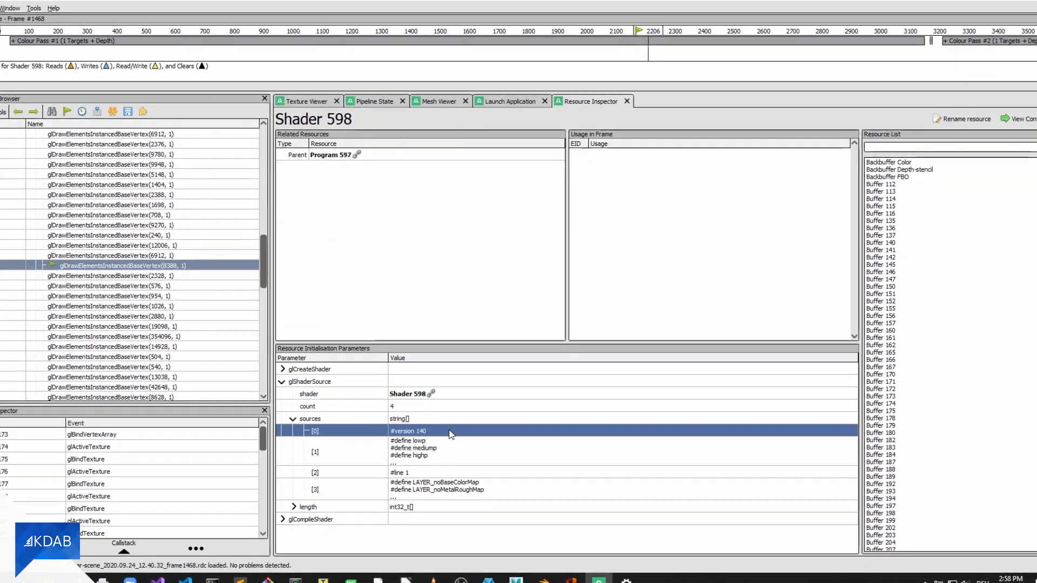
pyautogui.click(438, 100)
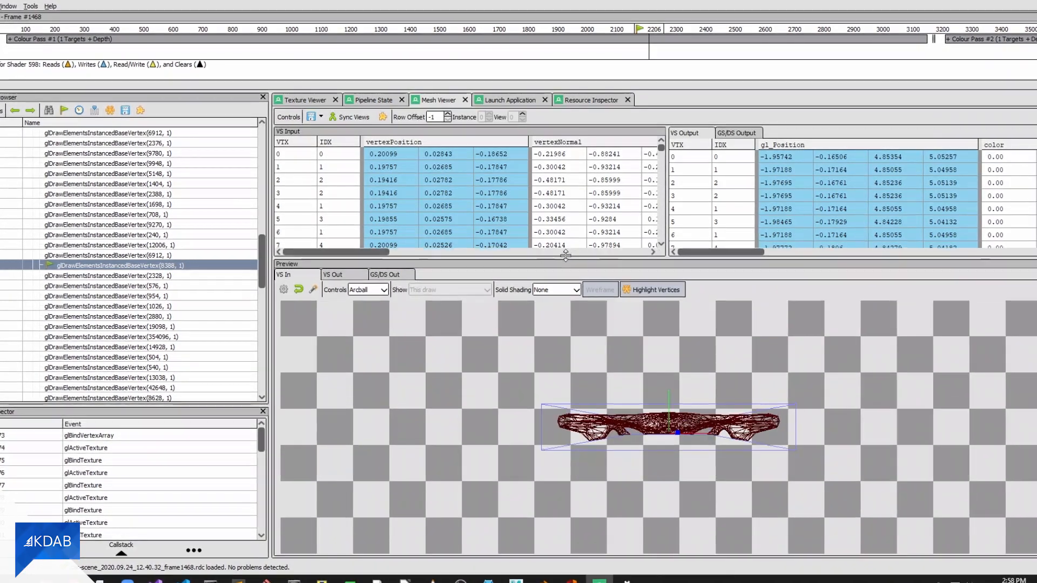
pyautogui.moveTo(668, 427); pyautogui.dragTo(714, 496)
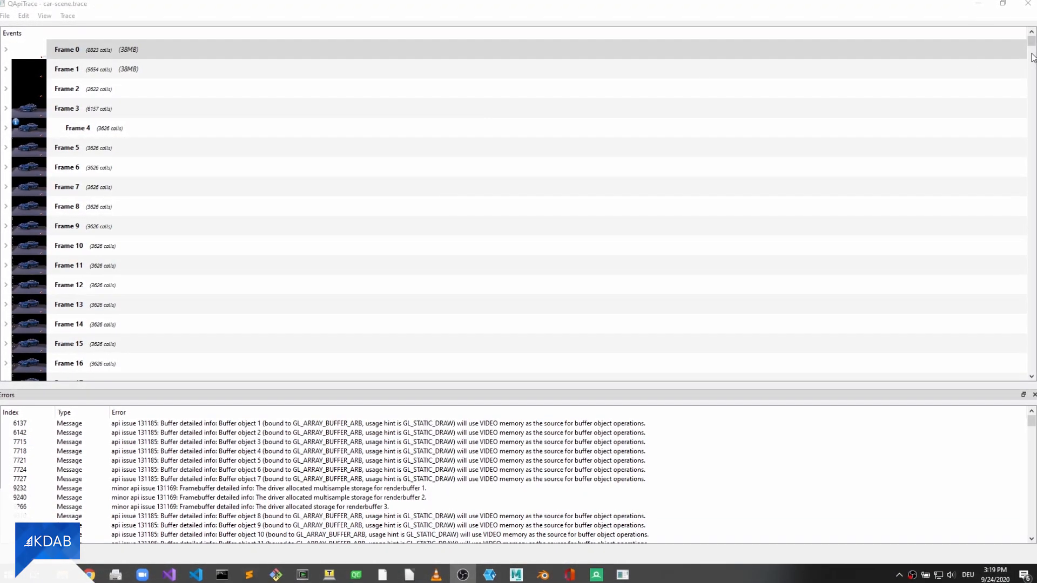
# Expand Frame 4, read its GL_VERTEX_SHADER source, then switch to the texture surfaces
pyautogui.moveTo(1030, 57); pyautogui.dragTo(1030, 342)
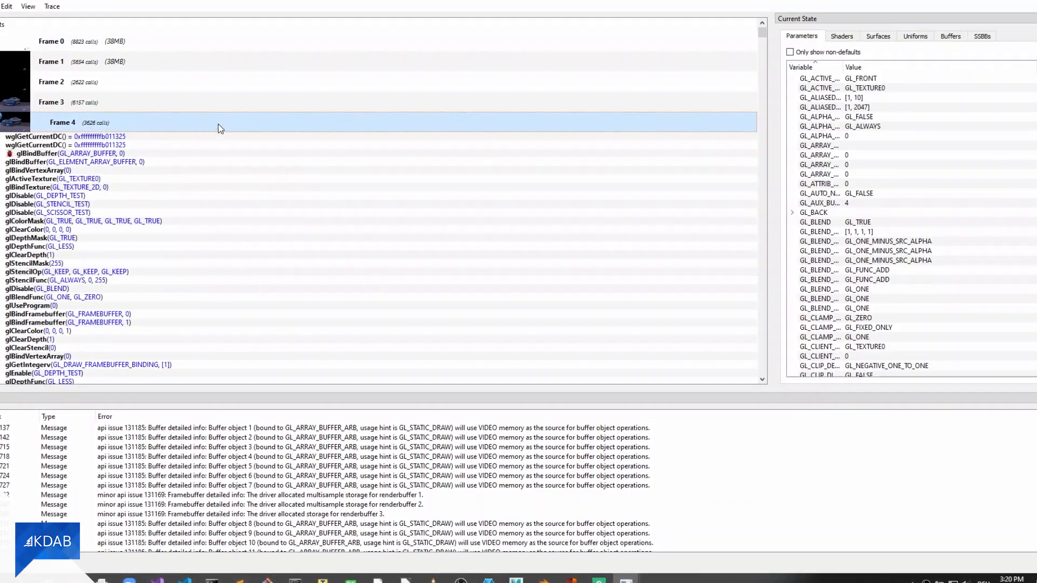
pyautogui.click(842, 35)
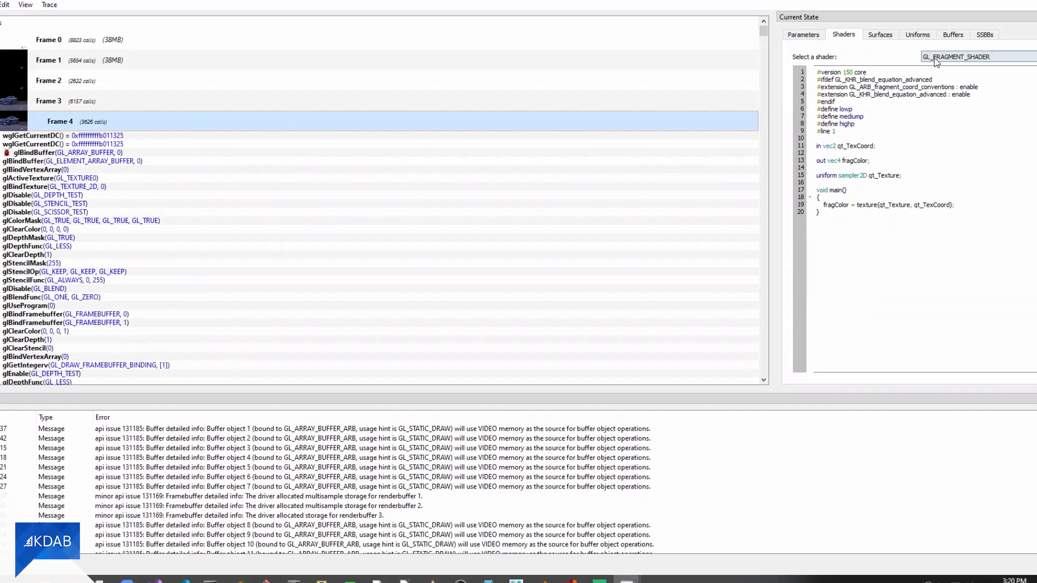
pyautogui.click(973, 57)
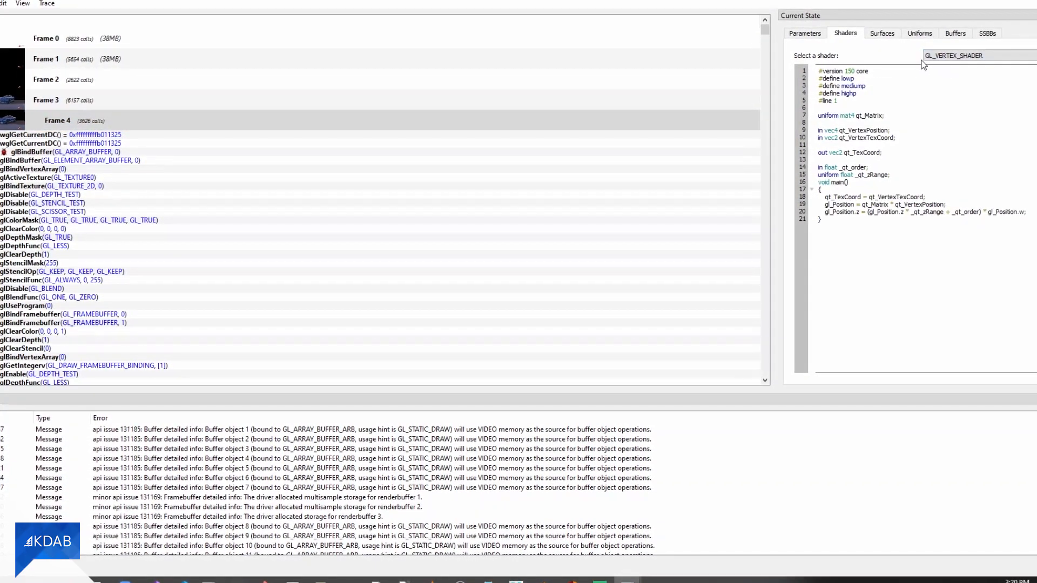
pyautogui.click(883, 31)
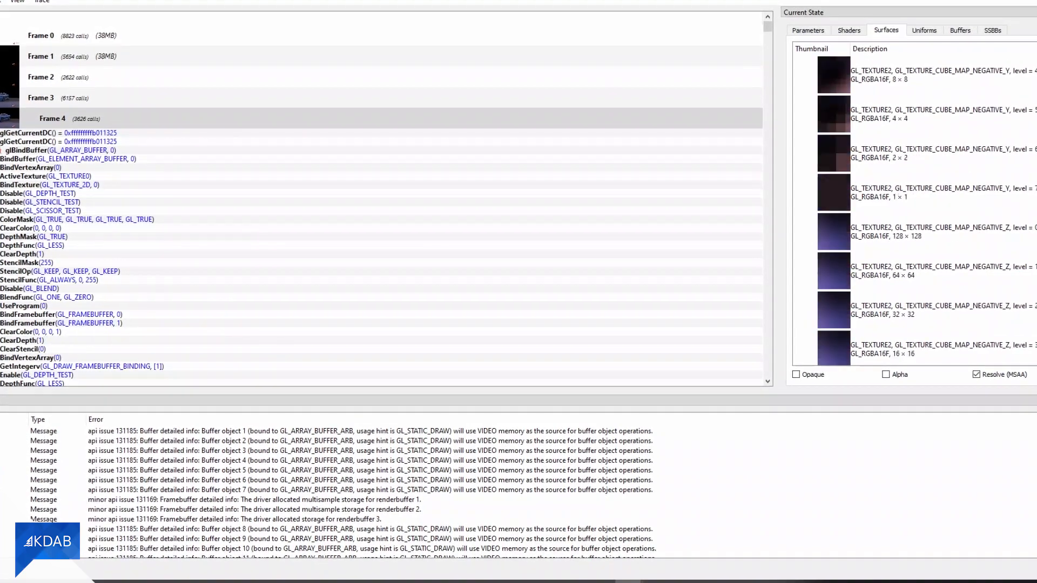
# View the blurred car-silhouette GL_TEXTURE_2D at full size in the Surface Viewer, then close it
pyautogui.scroll(-3)
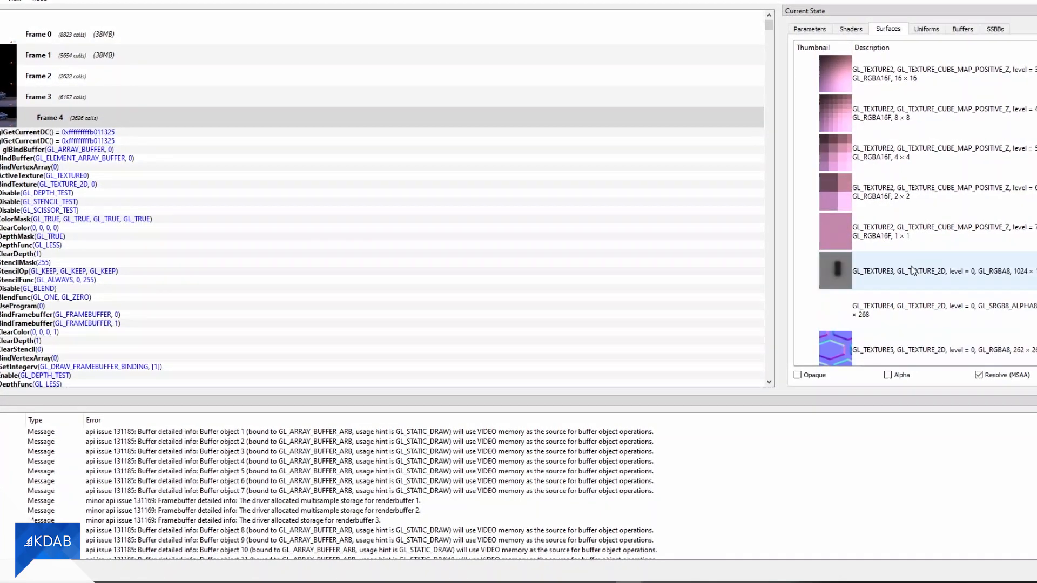
pyautogui.doubleClick(835, 270)
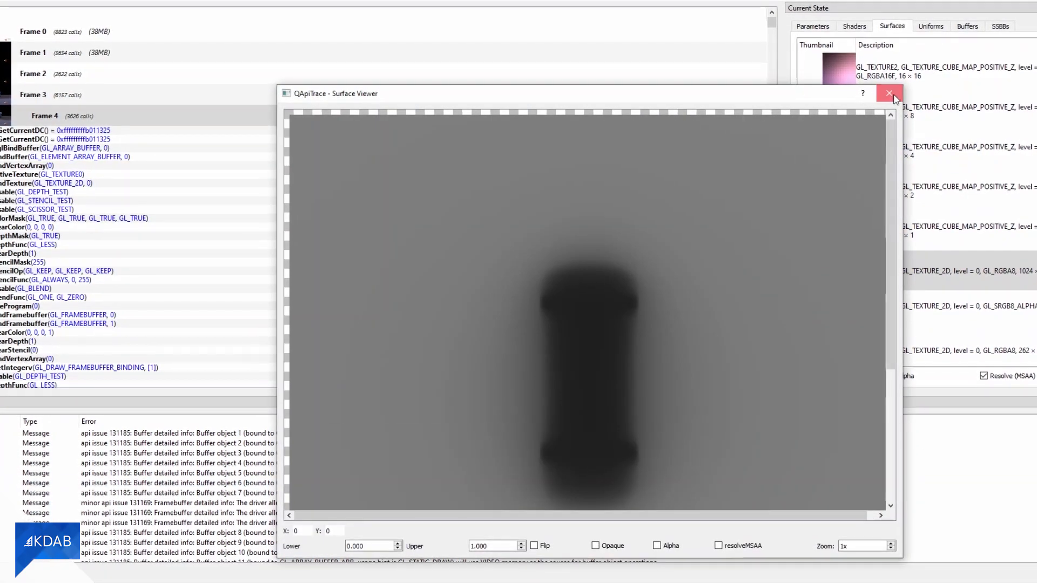
pyautogui.click(889, 92)
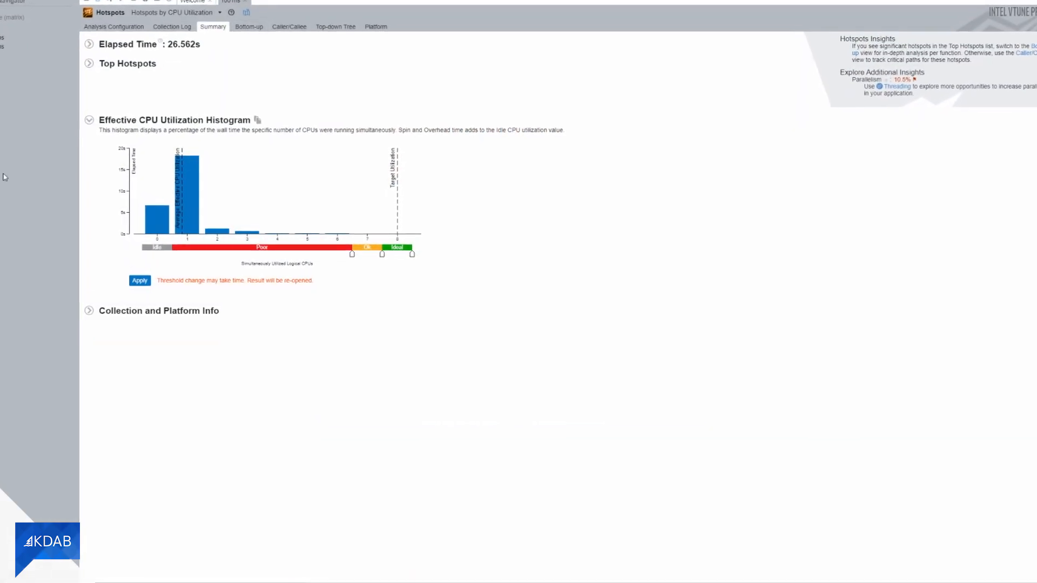
# Go to the Bottom-up thread timeline and narrow it to the selected time range
pyautogui.click(249, 26)
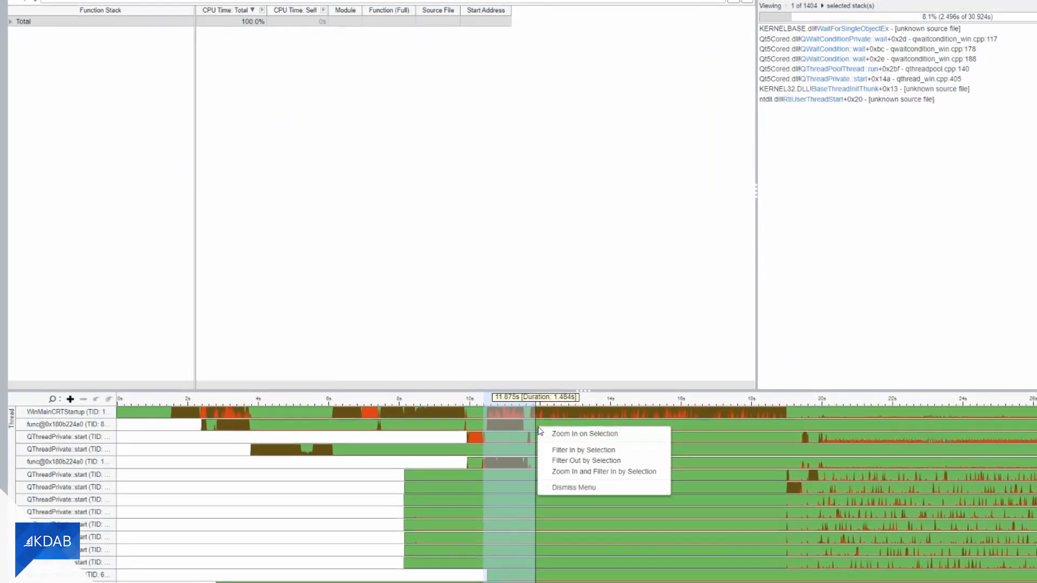
pyautogui.click(583, 434)
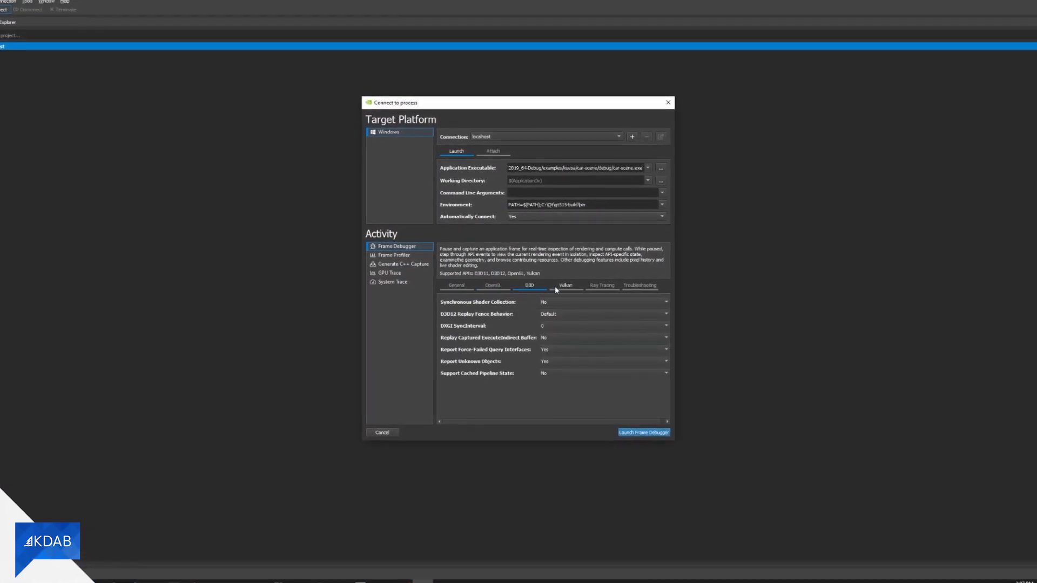
# Review the Ray Tracing capture options and launch car-scene.exe under the Frame Debugger
pyautogui.click(606, 285)
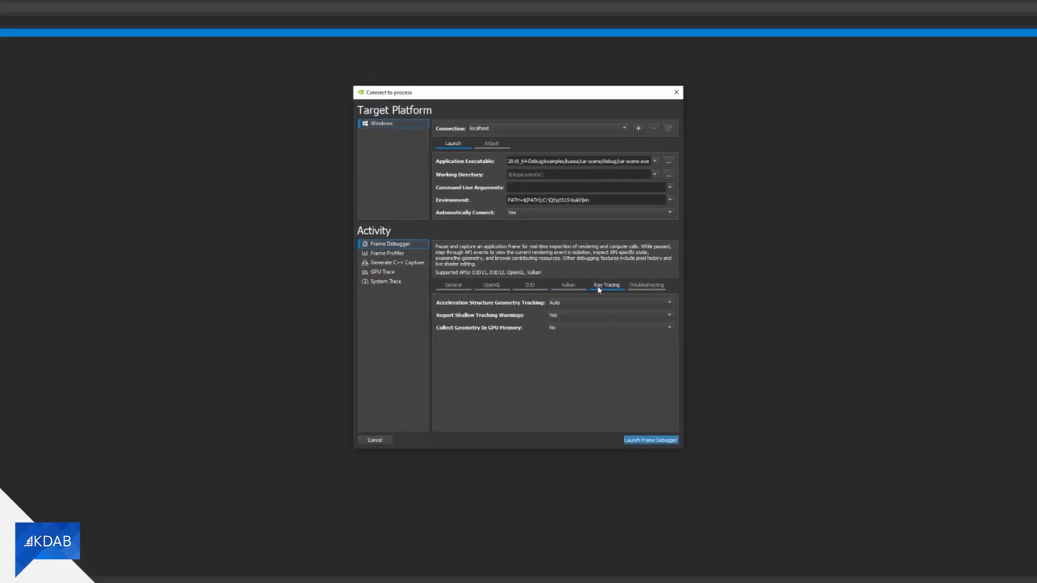
pyautogui.click(650, 440)
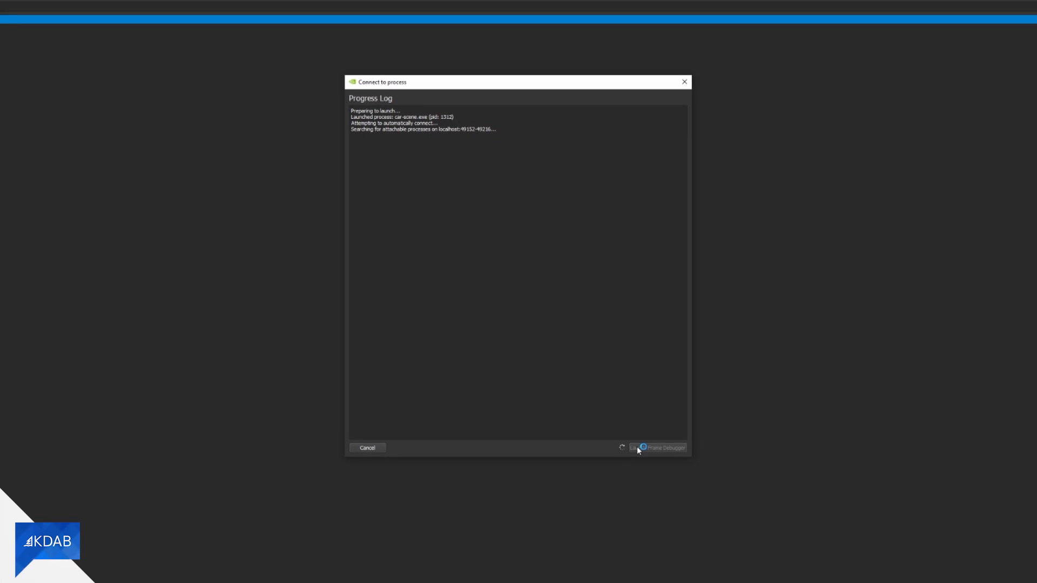